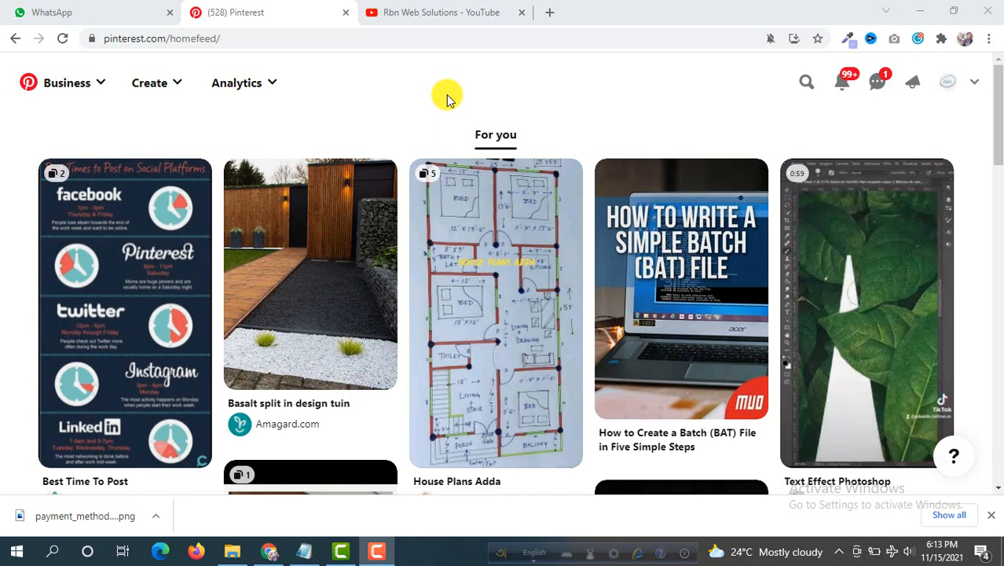
mouse_move(422, 12)
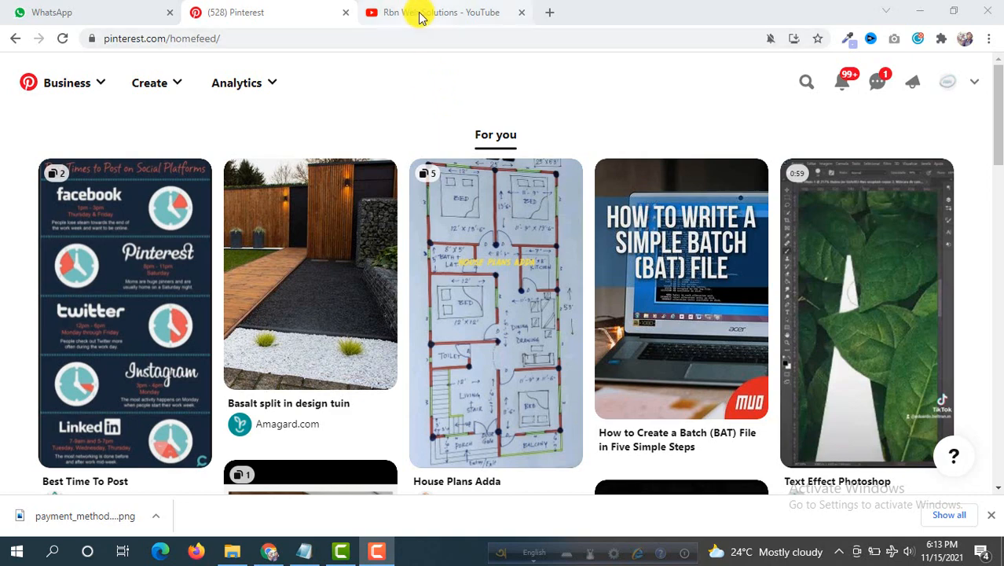
- Glance at the YouTube channel, then return to the Pinterest home feed
click(443, 12)
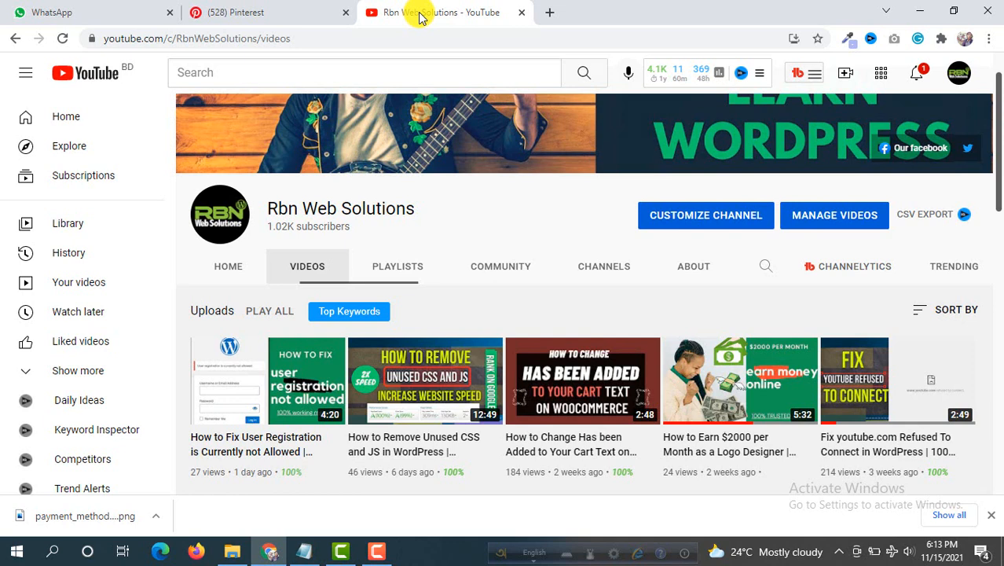
mouse_move(286, 13)
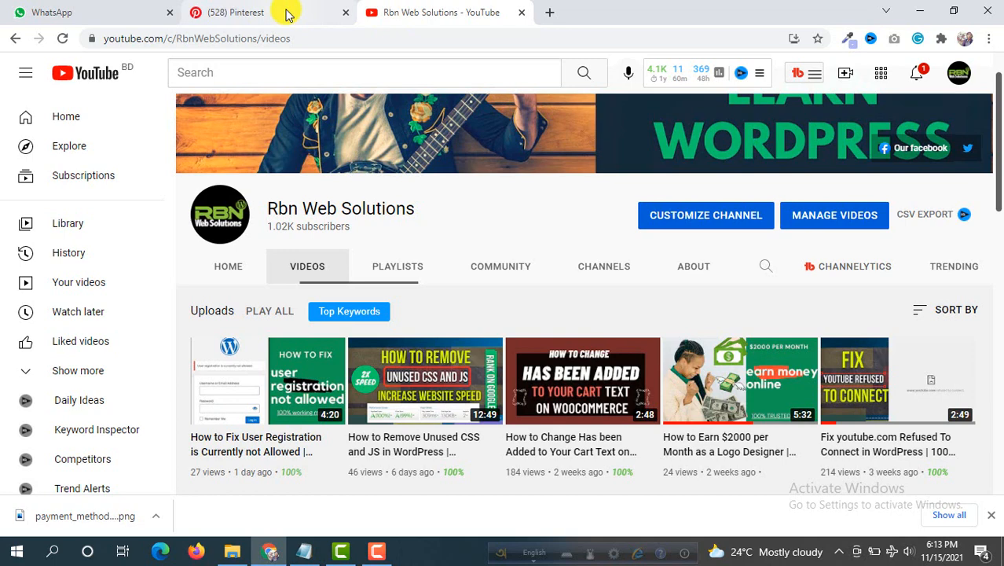
click(234, 13)
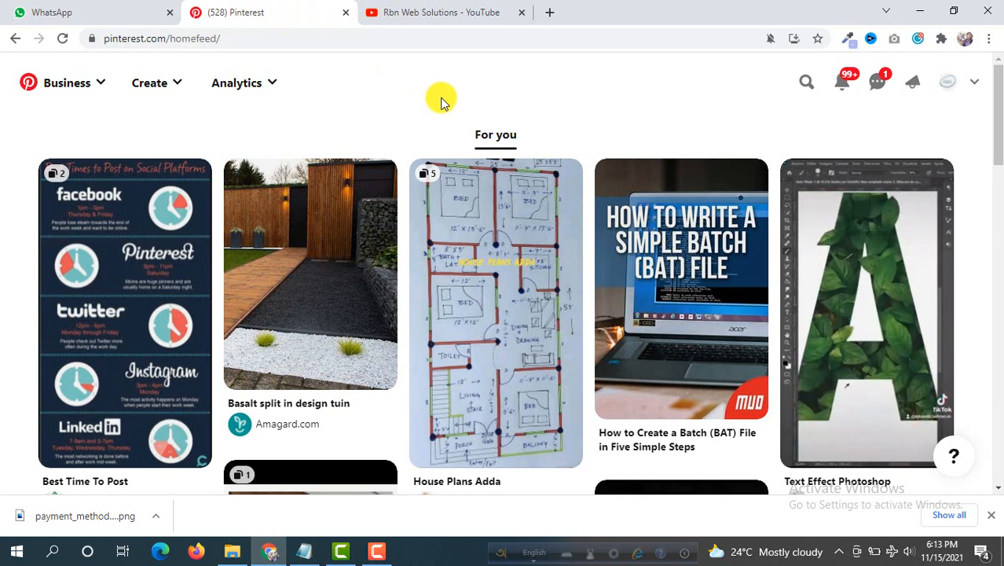
mouse_move(584, 86)
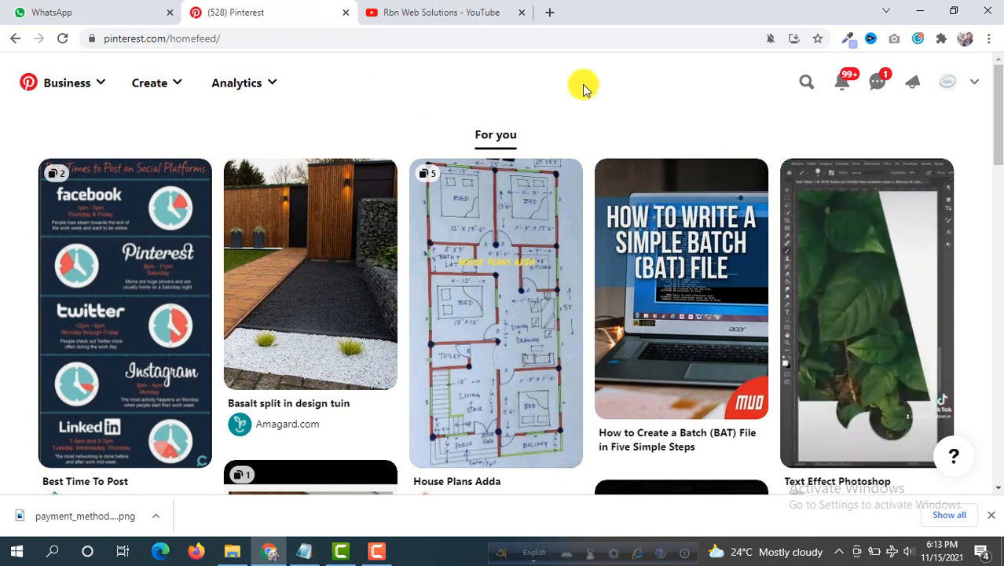
mouse_move(913, 133)
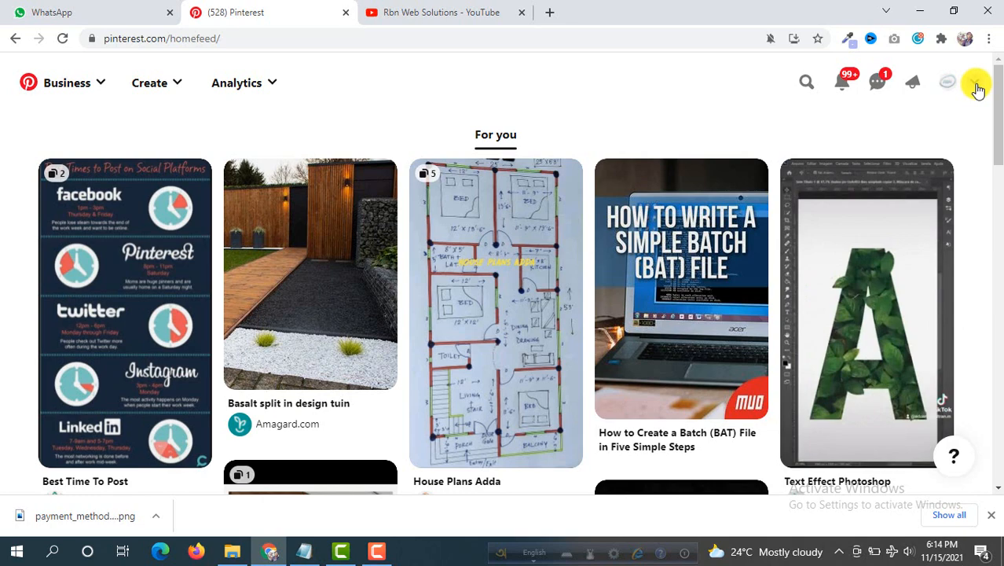
- Reach the Claim section of Pinterest settings via the account menu's Settings
click(974, 81)
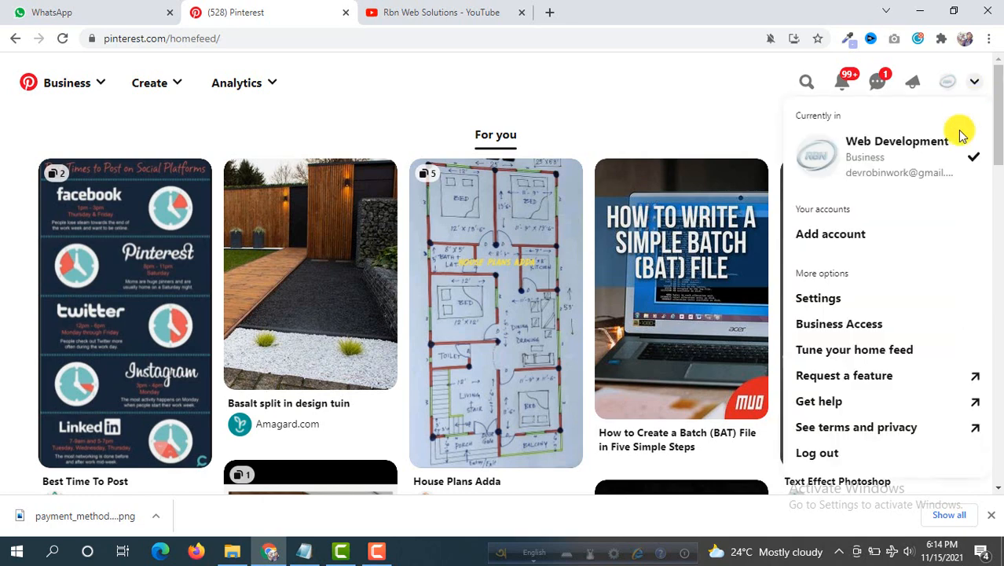
mouse_move(817, 299)
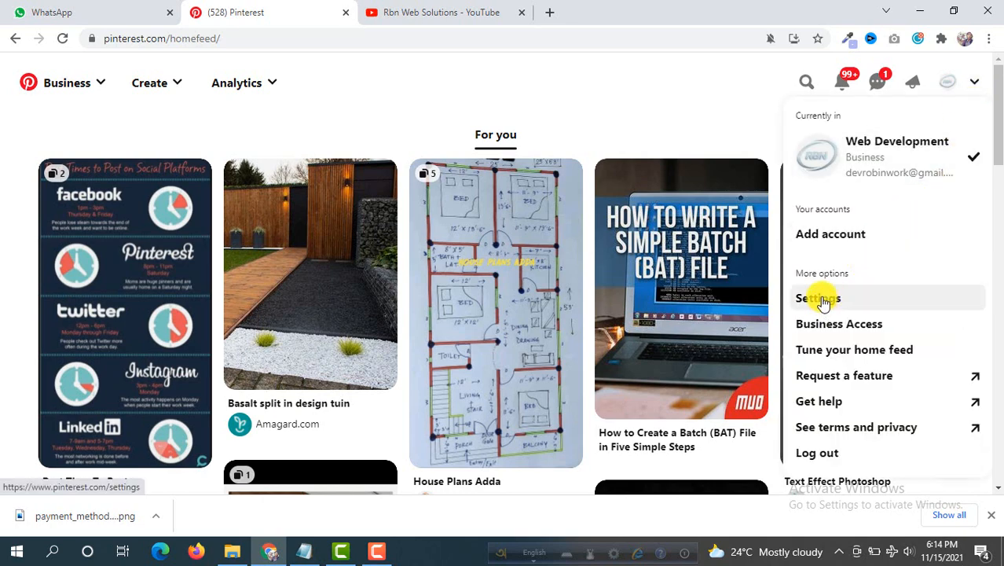
click(817, 298)
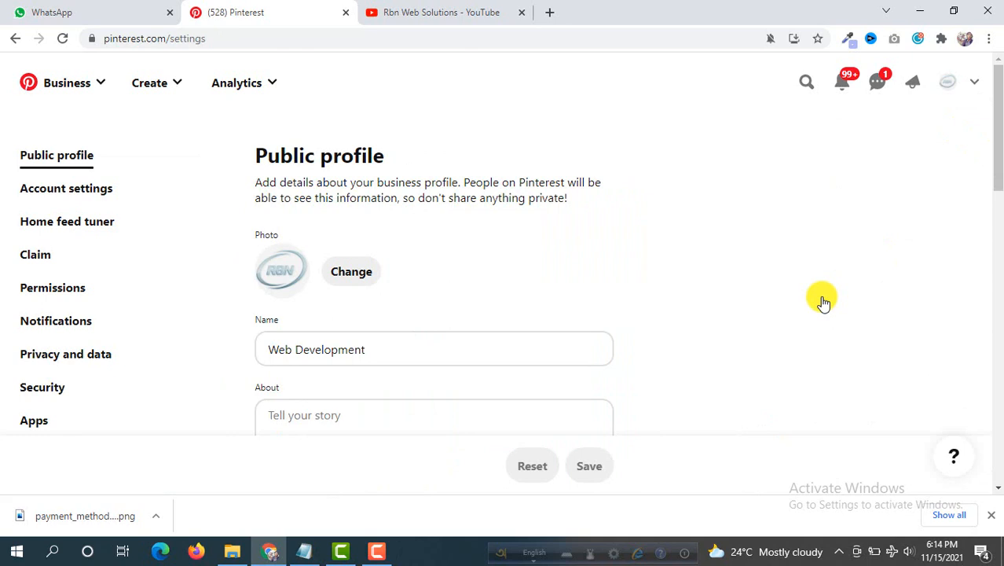
mouse_move(61, 148)
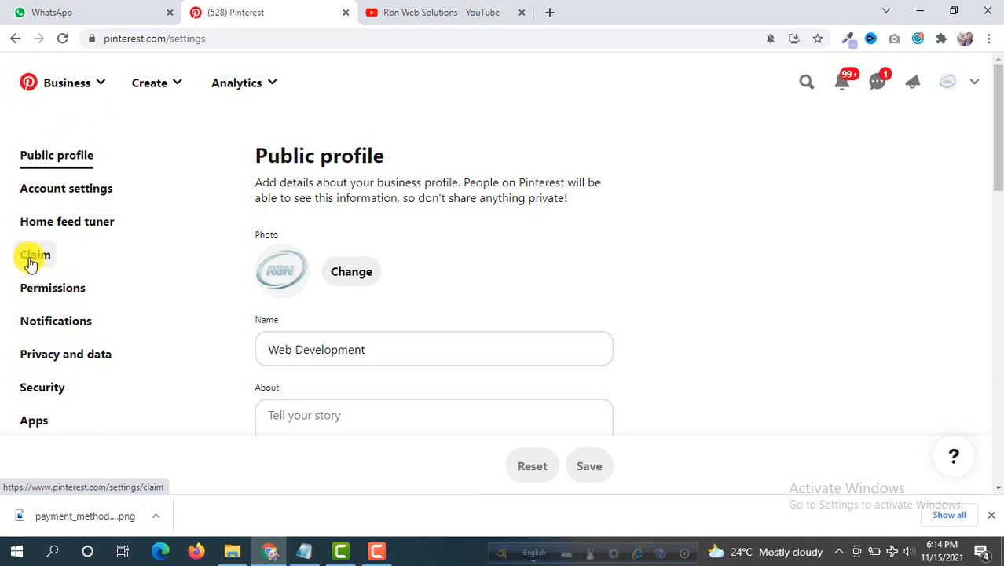
click(35, 254)
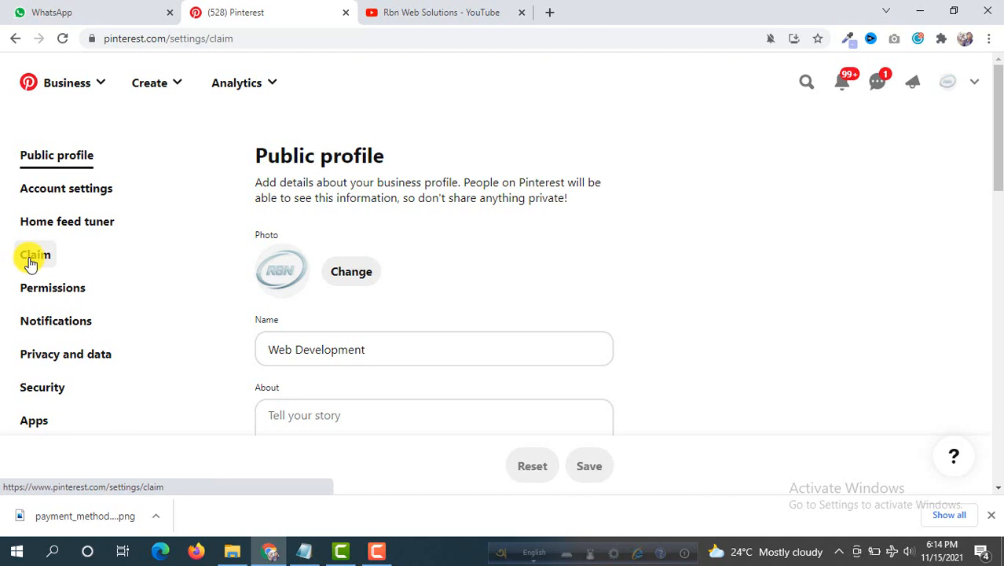
click(35, 254)
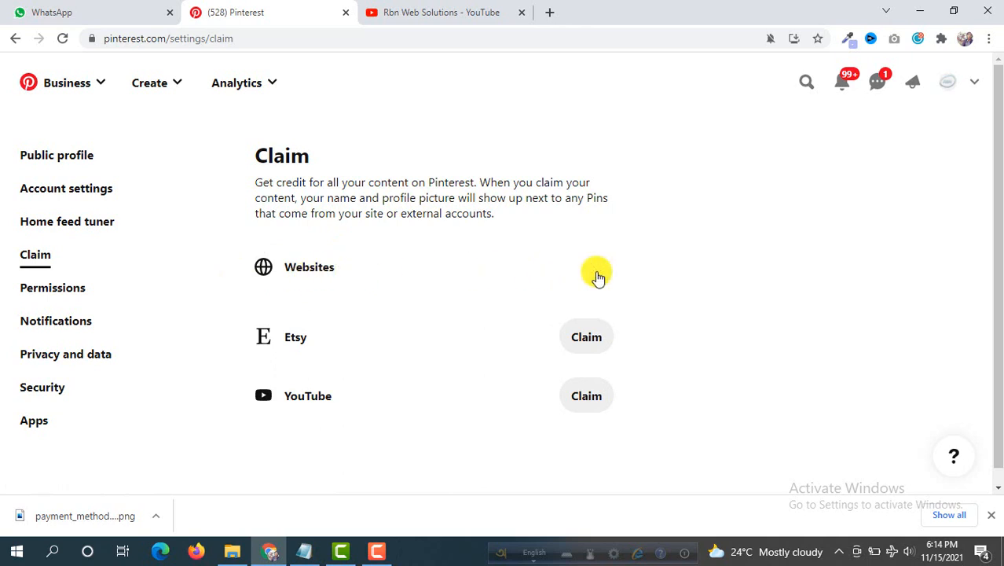
- Start claiming a website to see the HTML tag, file and TXT record options
click(597, 275)
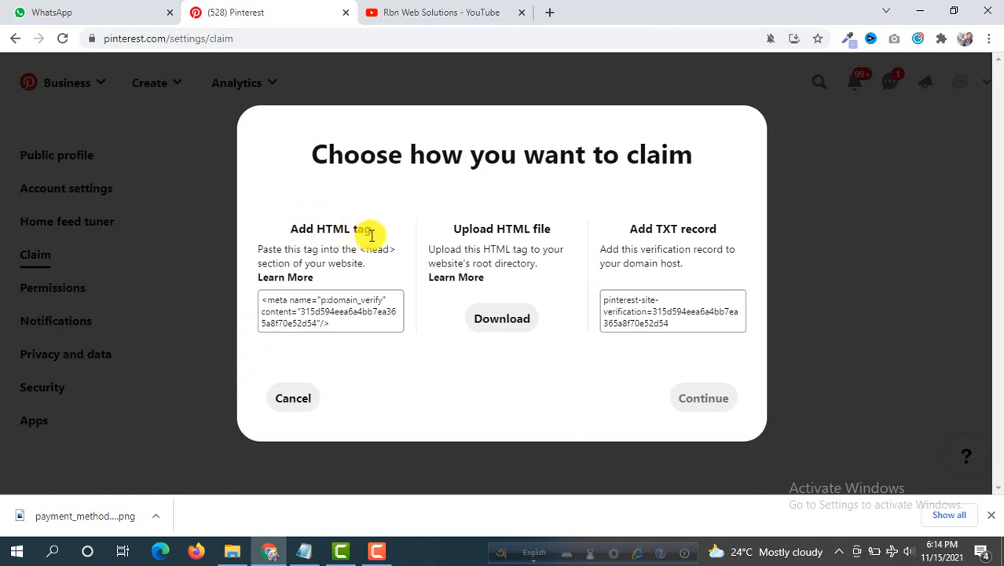
mouse_move(710, 242)
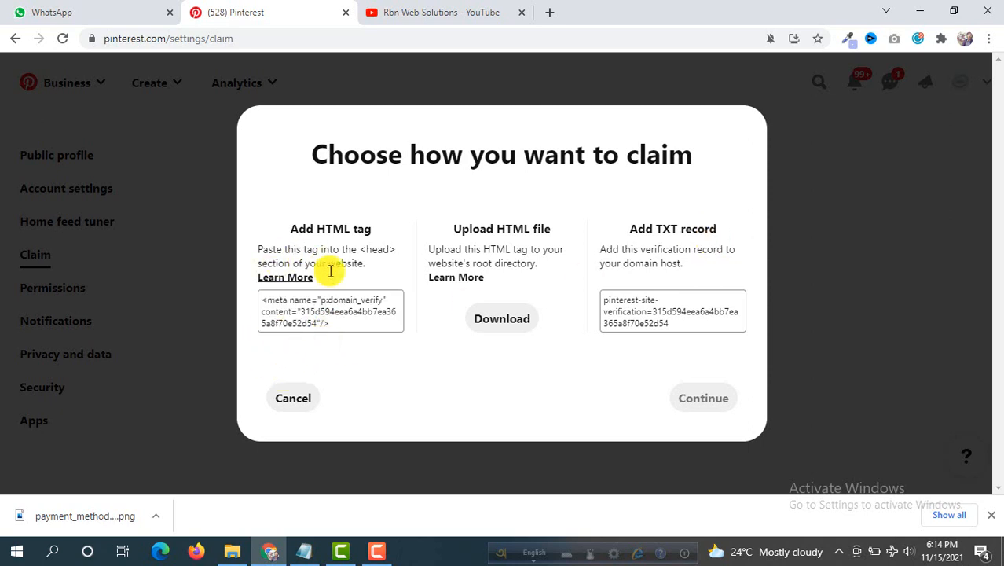
mouse_move(361, 268)
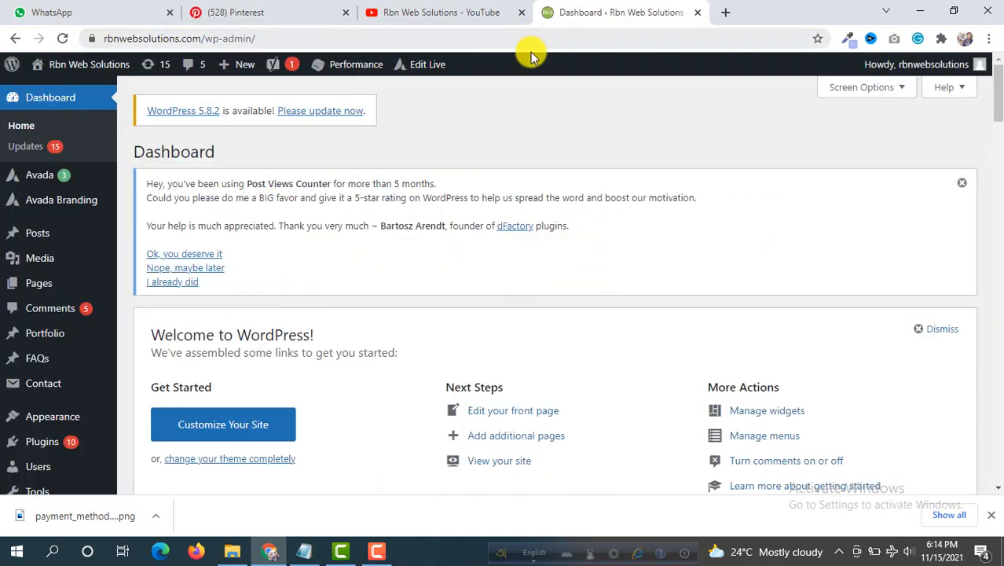
mouse_move(353, 138)
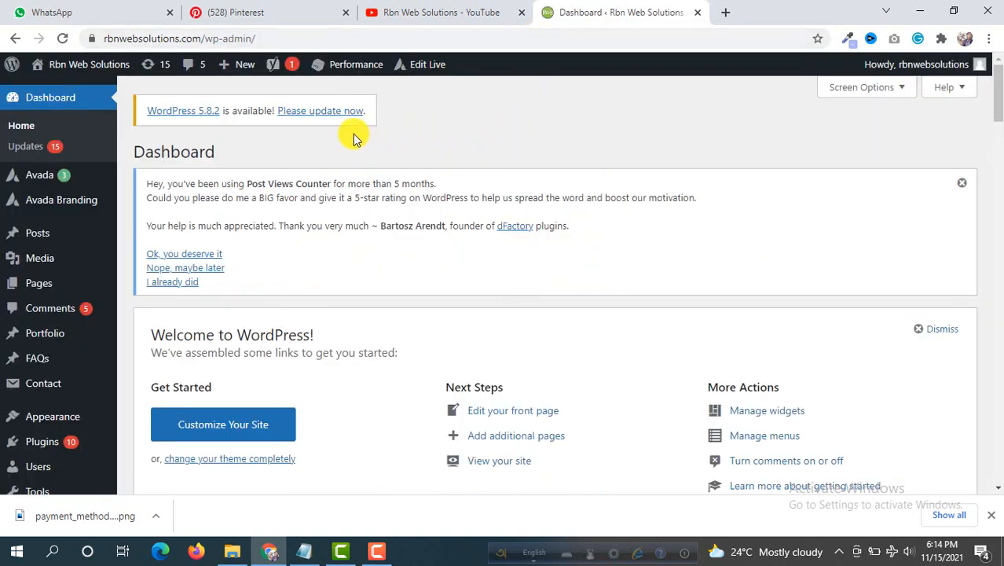
- Search the Add Plugins page for 'insert header and footer' to find WPBeginner's plugin
scroll(down, 3)
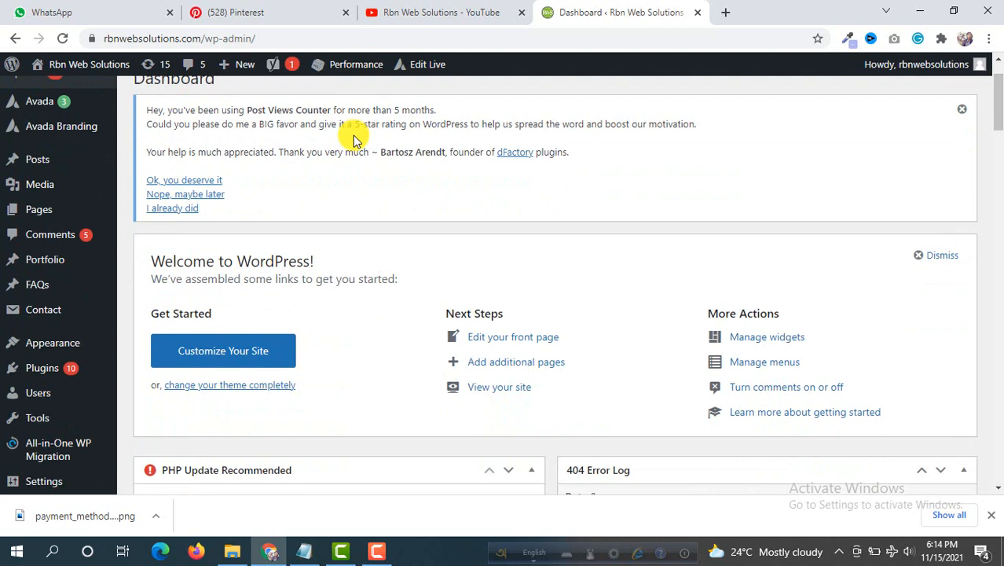
mouse_move(42, 368)
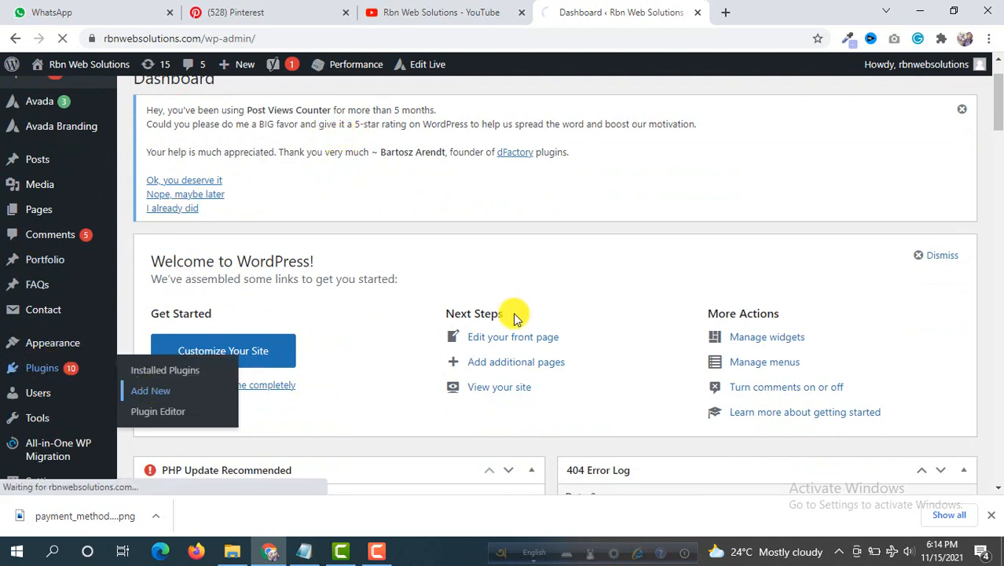
click(151, 390)
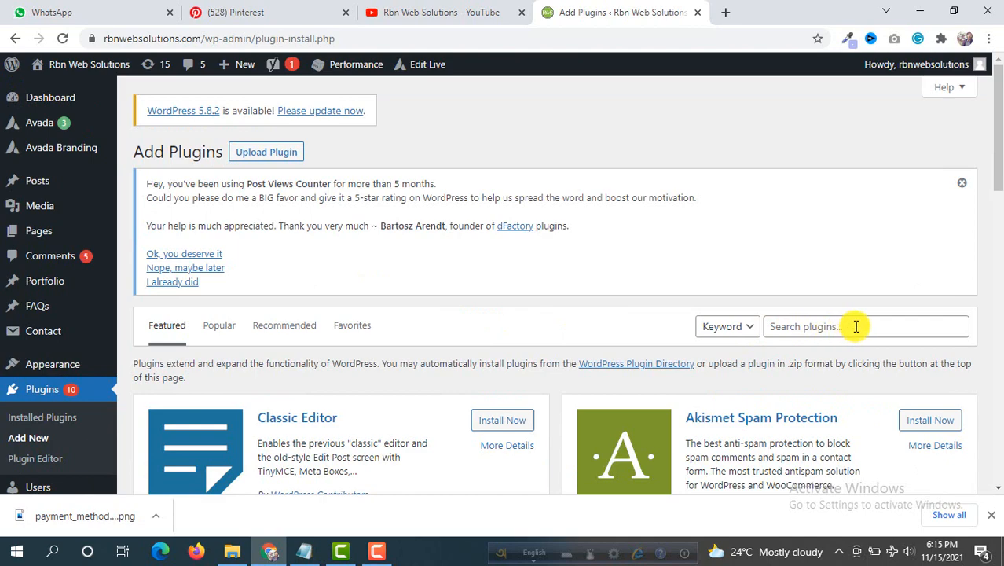
click(855, 326)
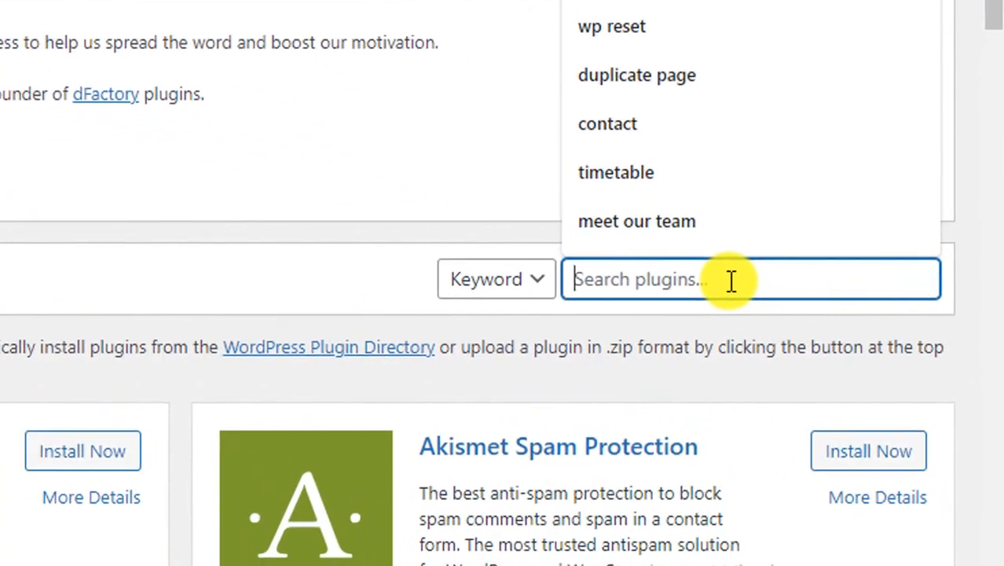
text(insert header)
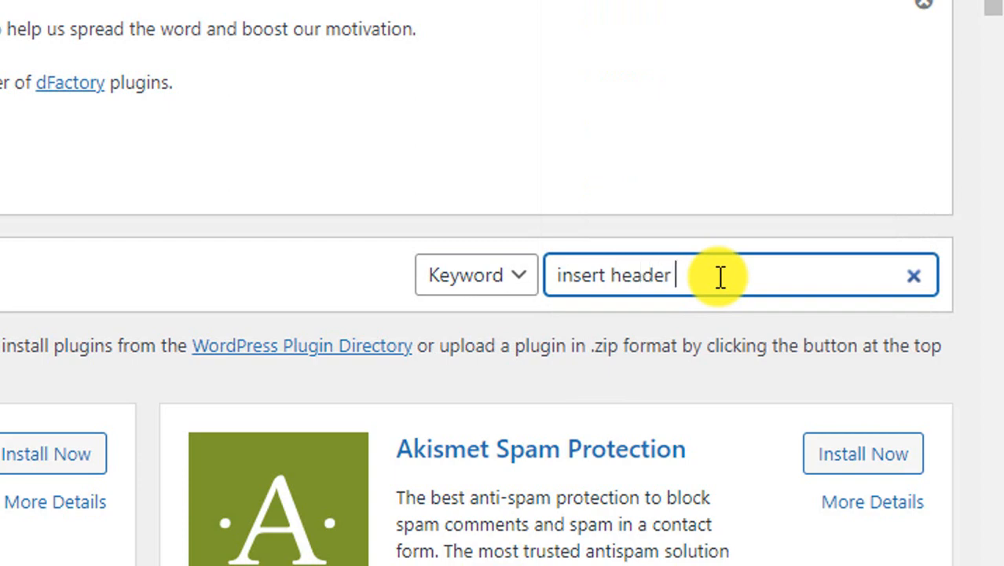
text(and footer)
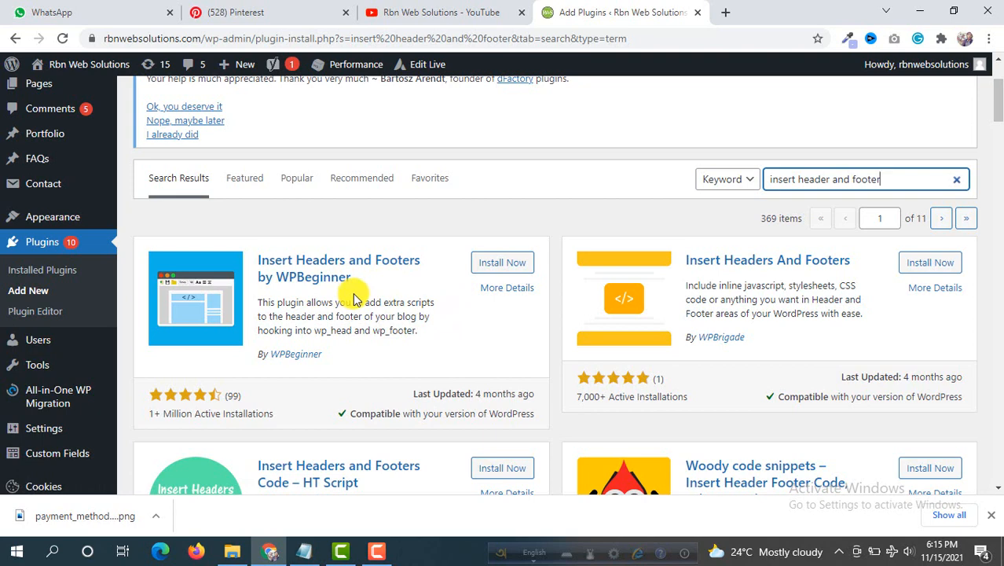
mouse_move(443, 322)
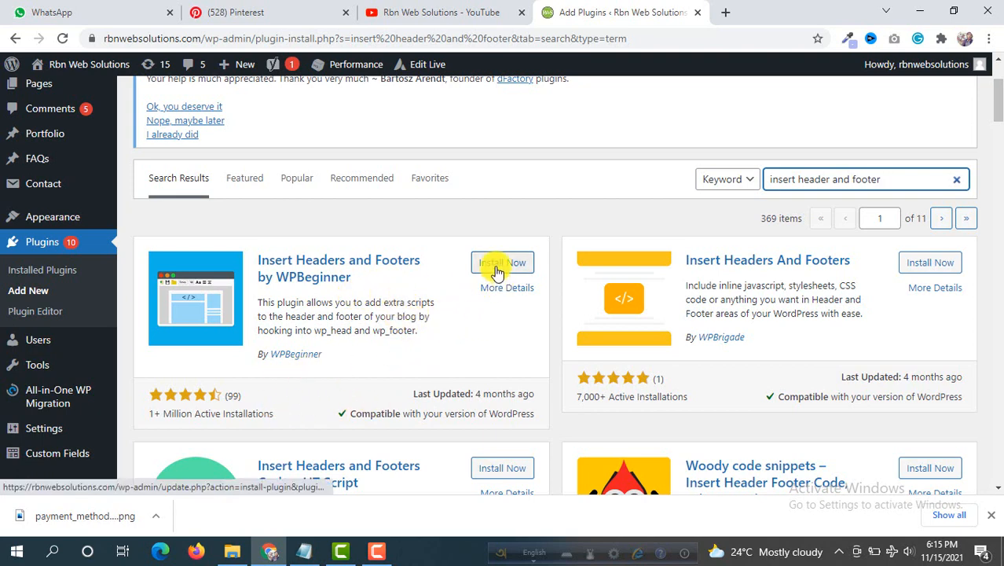
- Install and activate the Insert Headers and Footers plugin by WPBeginner
click(503, 263)
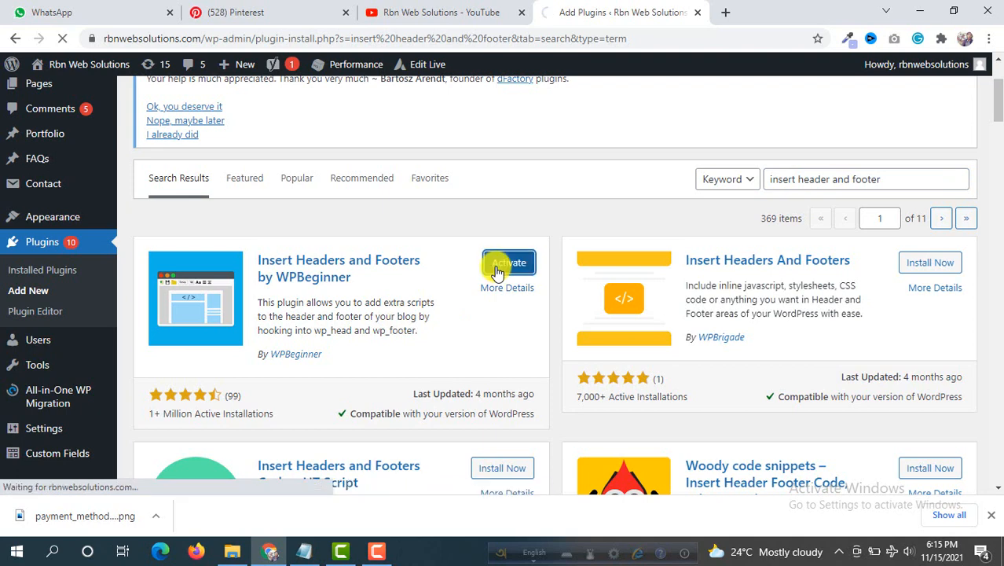
click(509, 263)
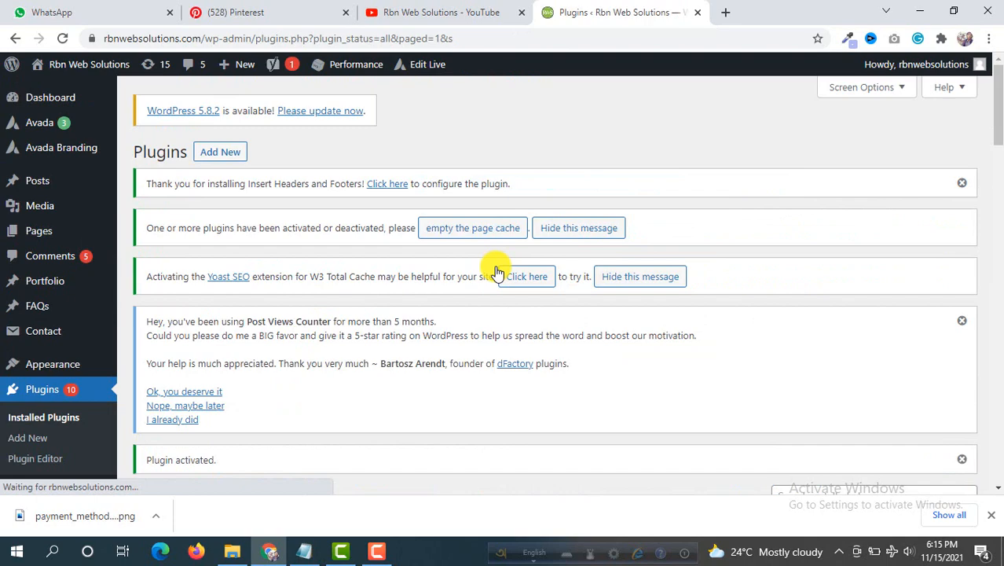
scroll(down, 3)
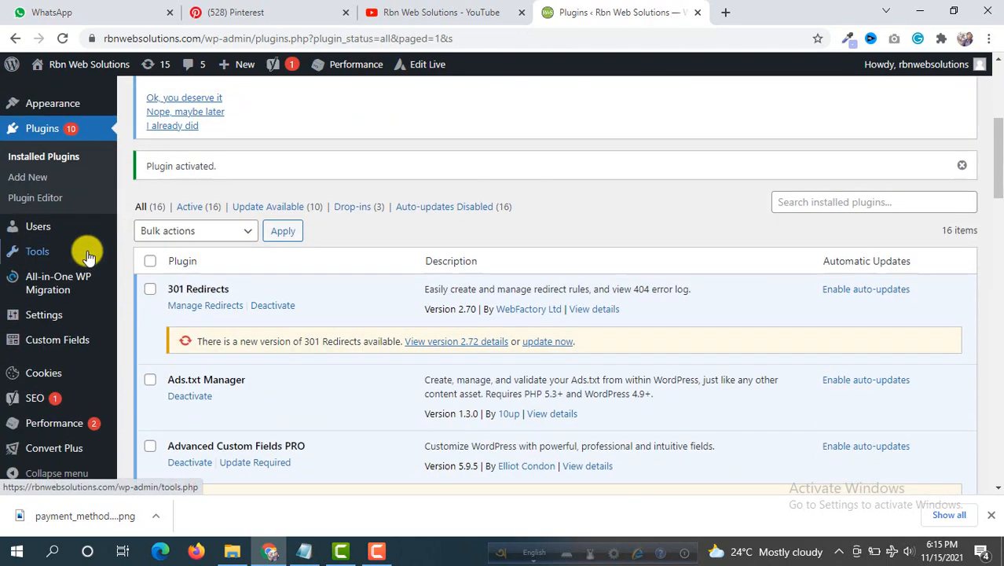
mouse_move(44, 314)
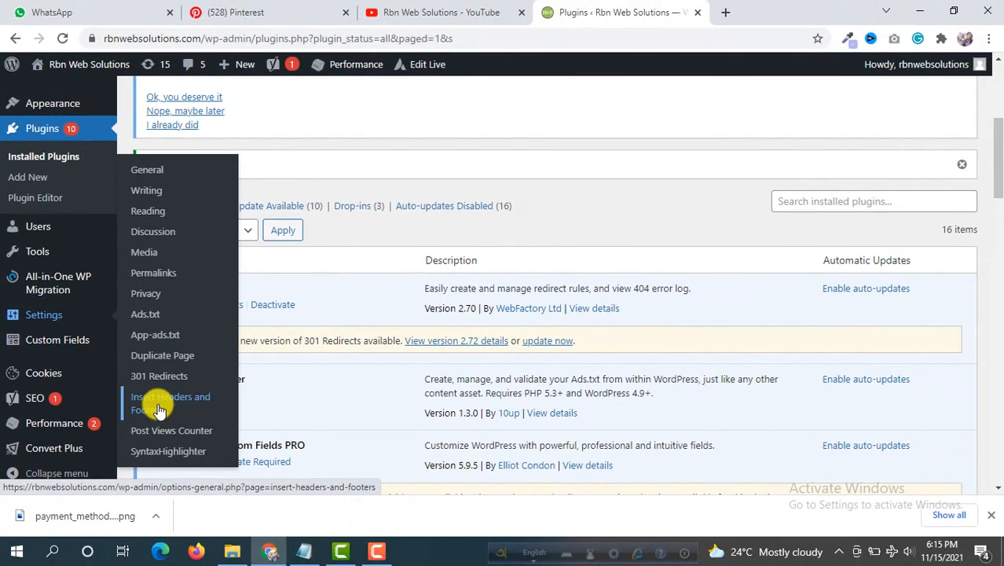
- Reach the Insert Headers and Footers settings and copy the HTML tag from Pinterest
click(170, 403)
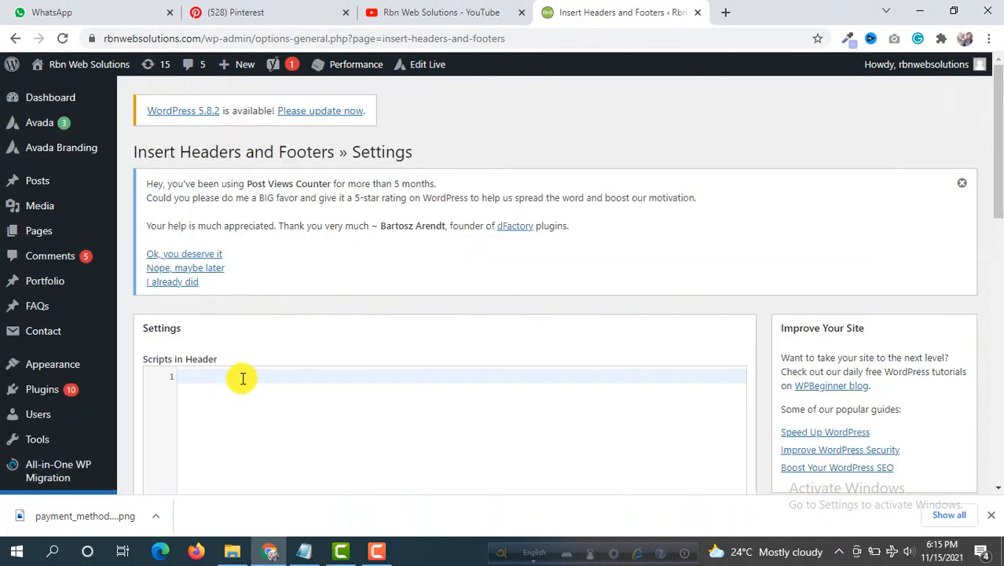
scroll(down, 3)
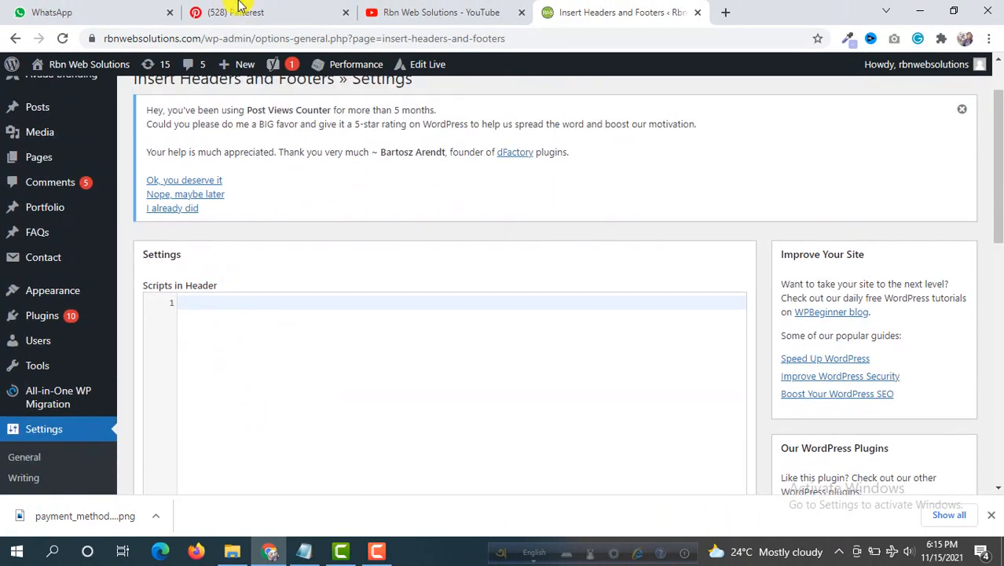
click(236, 12)
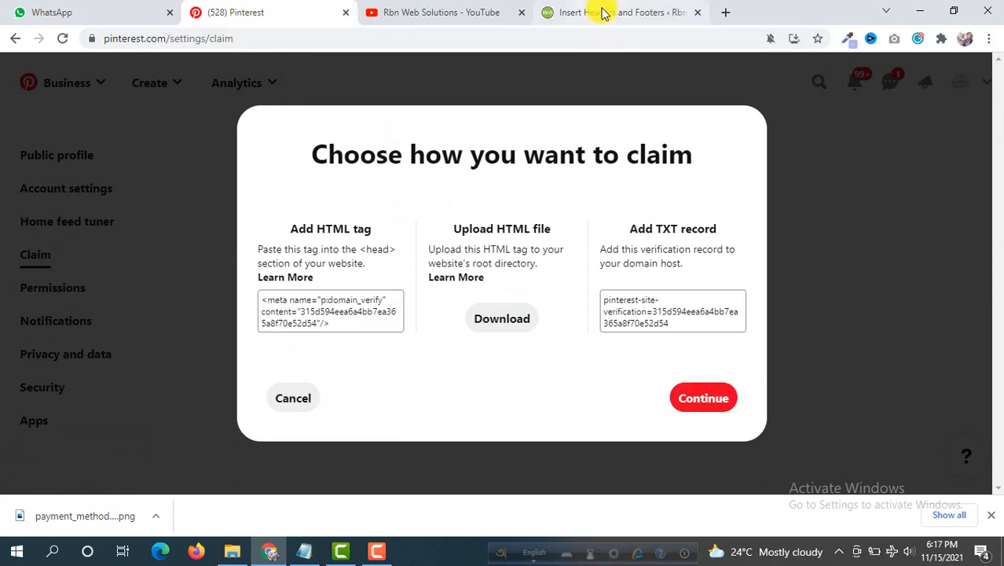
click(621, 12)
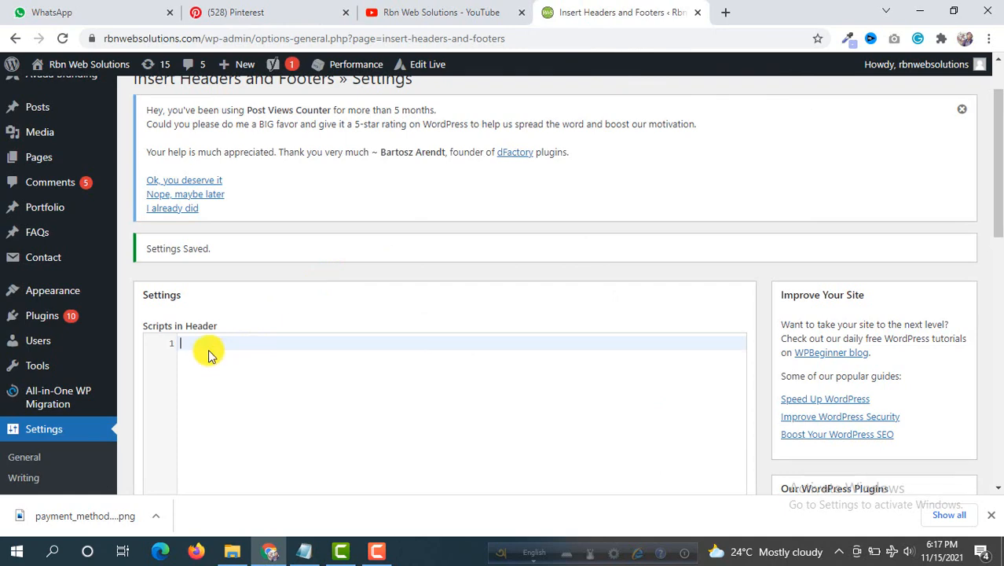
- Paste the p:domain_verify meta tag into Scripts in Header and save the settings
text(<meta name="p:domain_verify" content="315d594eea6a4bb7ea365a8f70e52d54"/>)
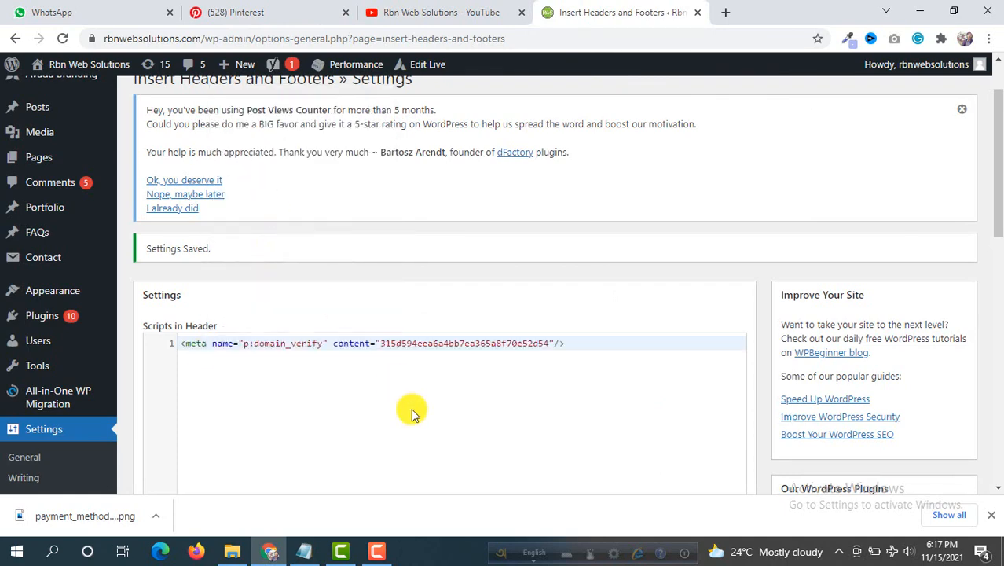
scroll(down, 3)
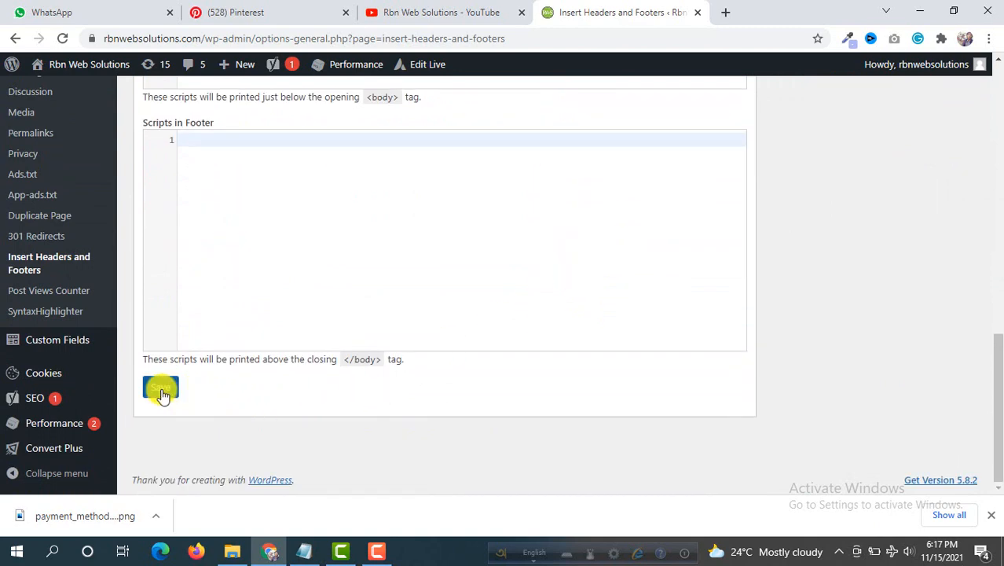
click(160, 389)
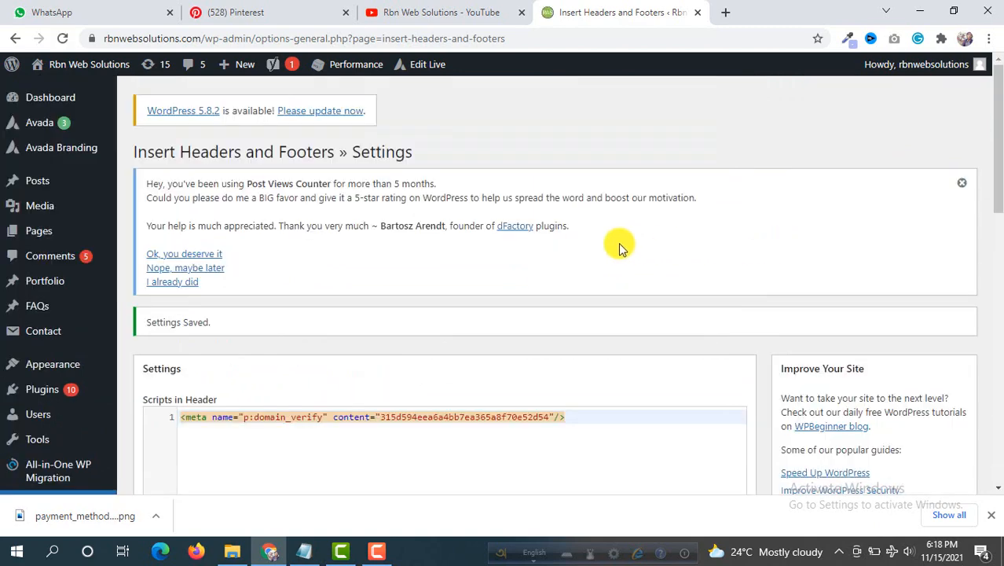
scroll(down, 3)
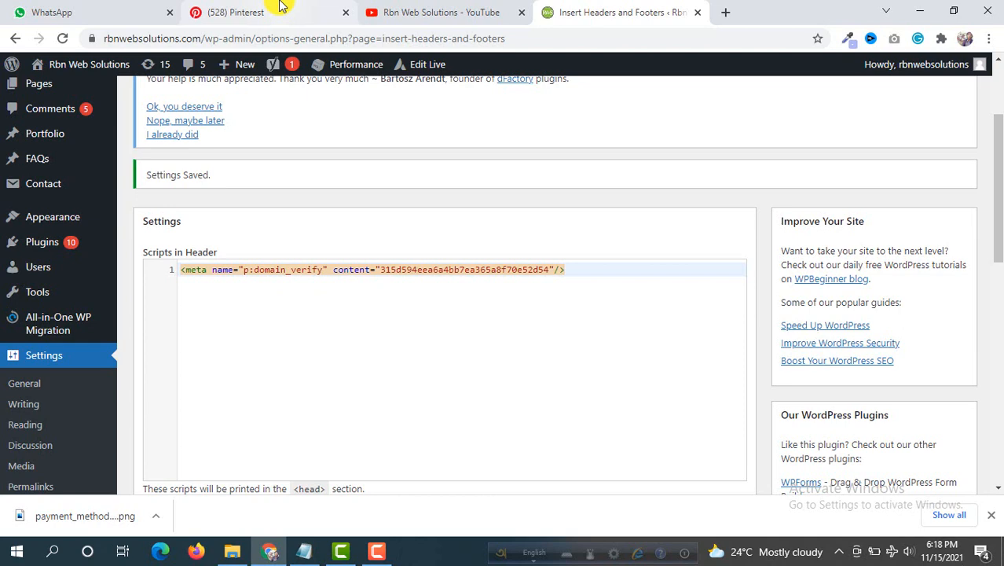
mouse_move(236, 13)
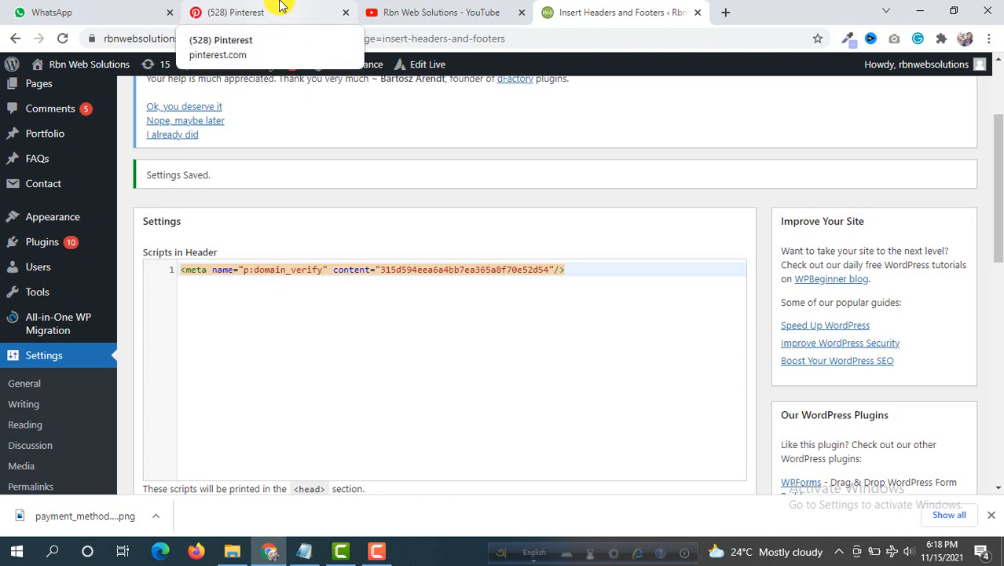
click(236, 13)
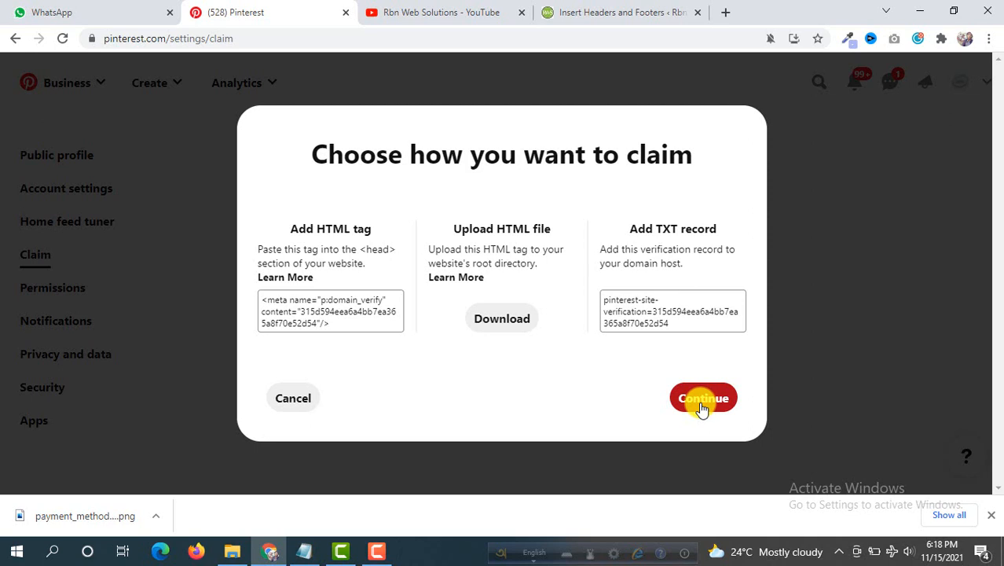
click(703, 398)
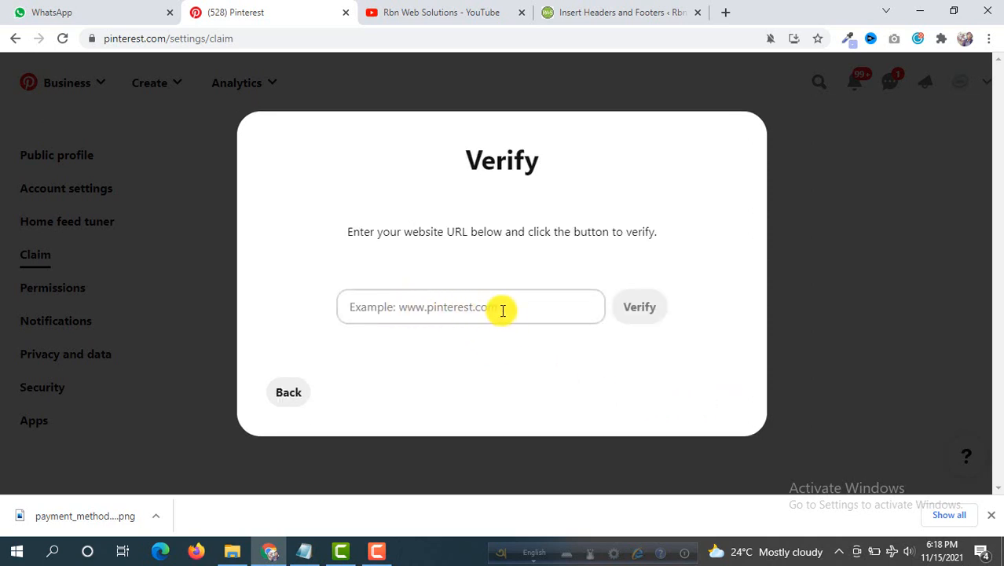
click(470, 307)
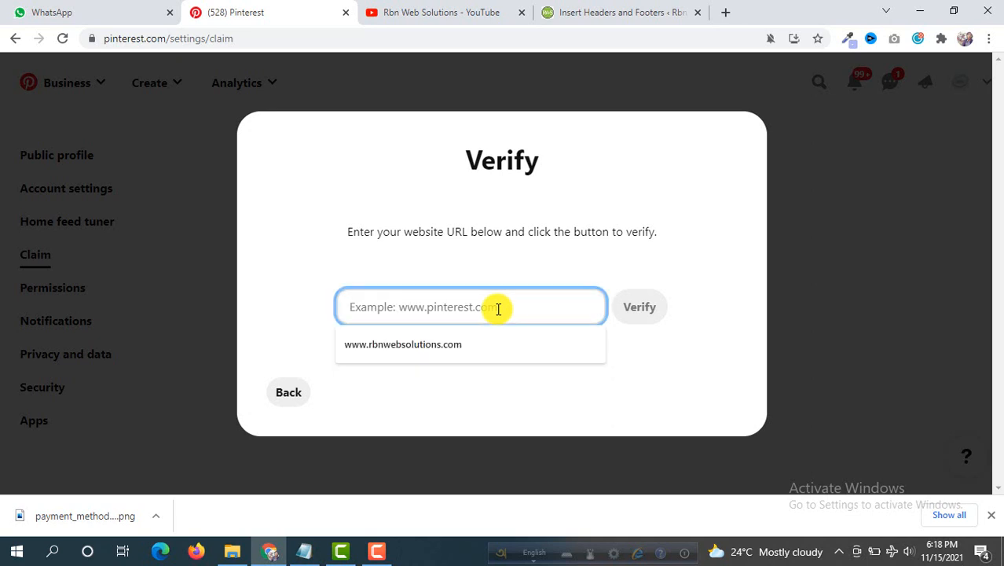
click(402, 344)
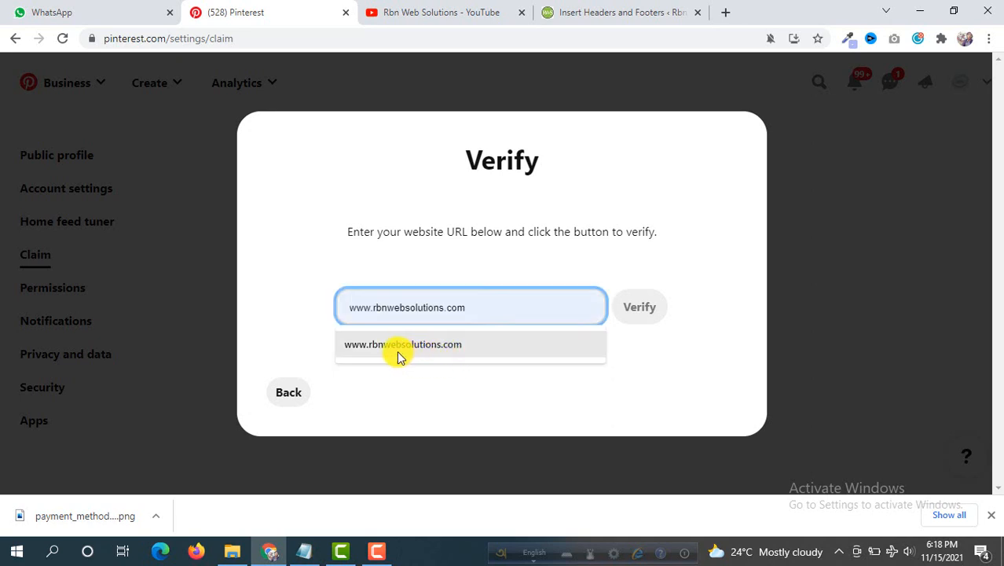
click(403, 344)
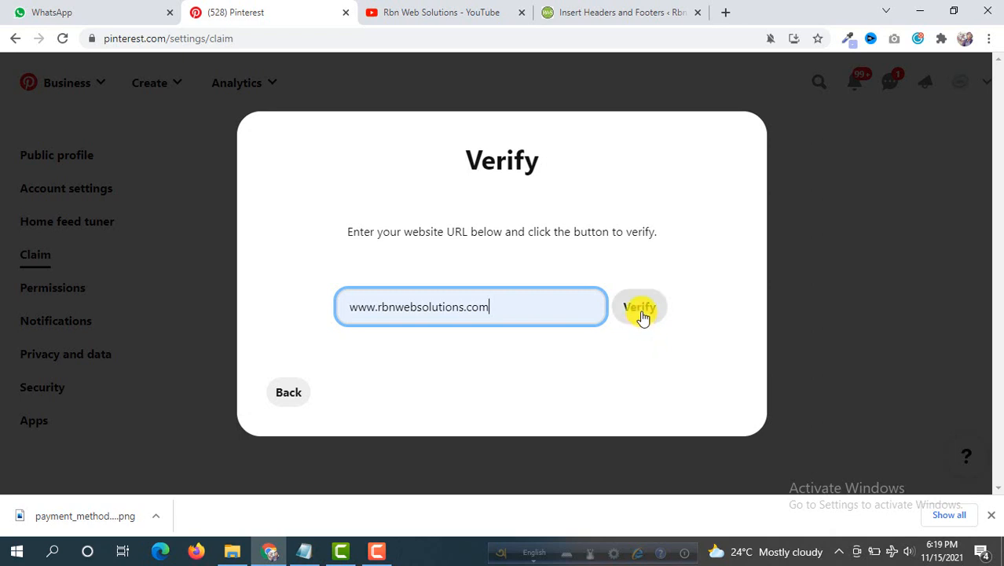
click(640, 306)
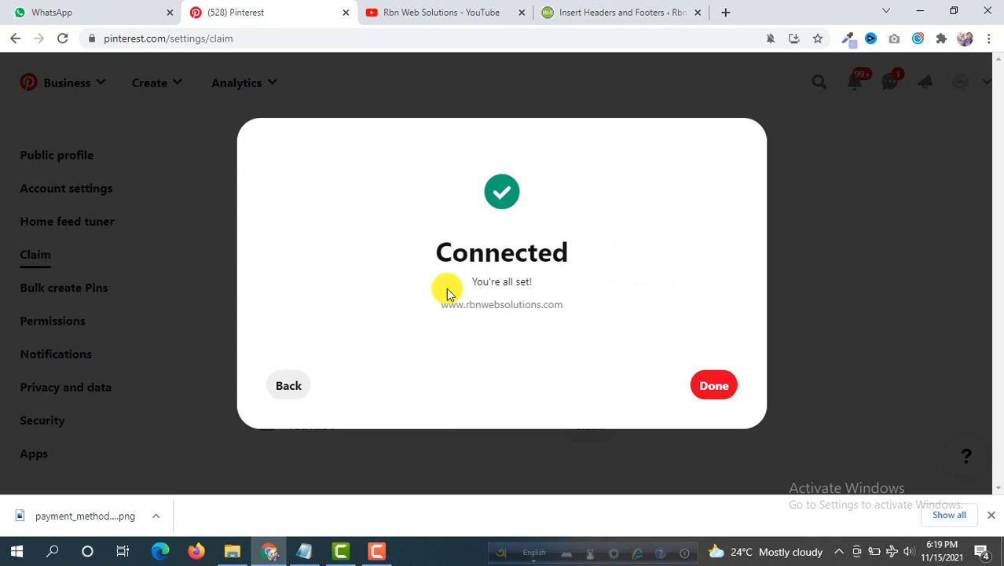
mouse_move(605, 261)
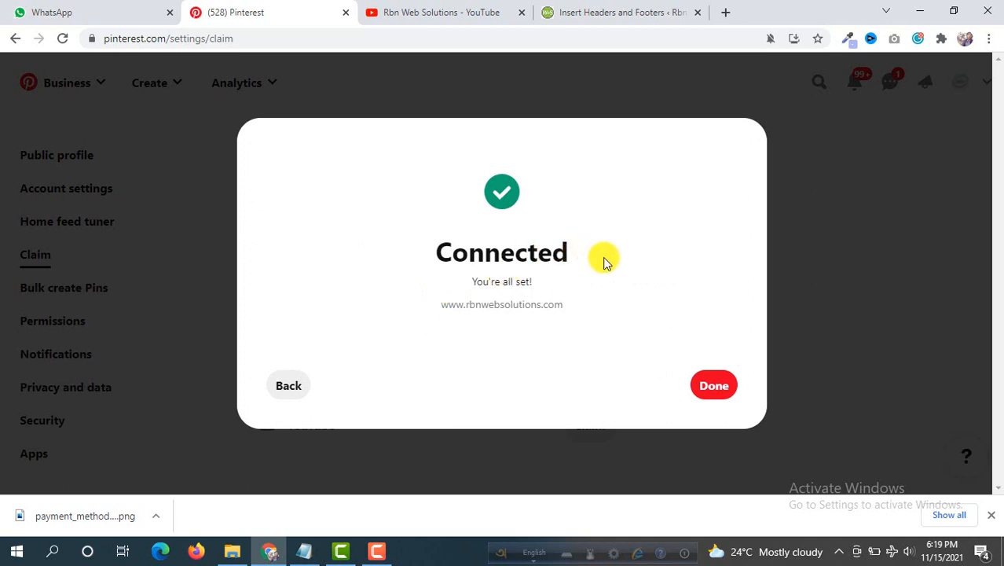
mouse_move(588, 261)
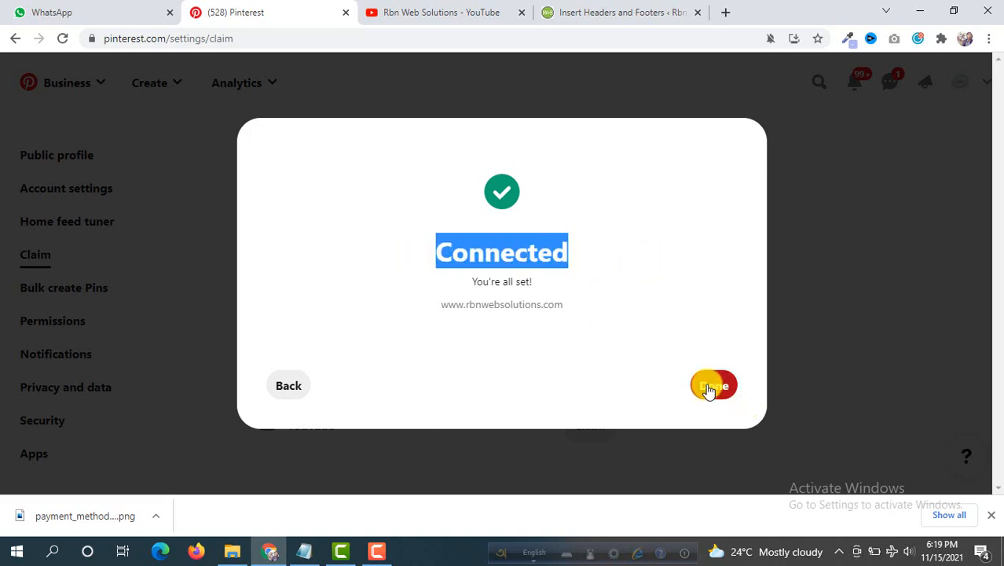
- Finish the claim with Done, then switch over to the YouTube channel tab
click(713, 385)
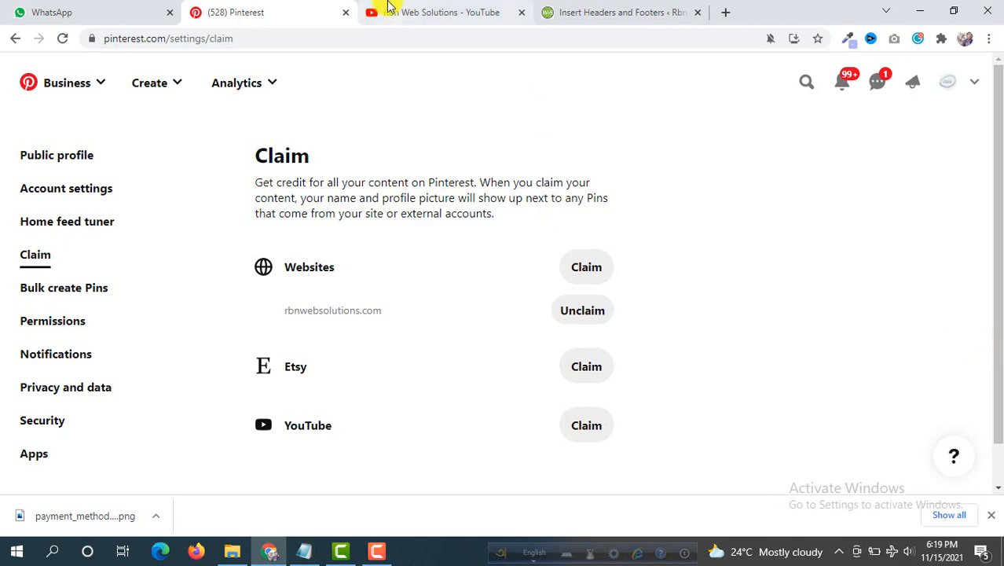
click(440, 13)
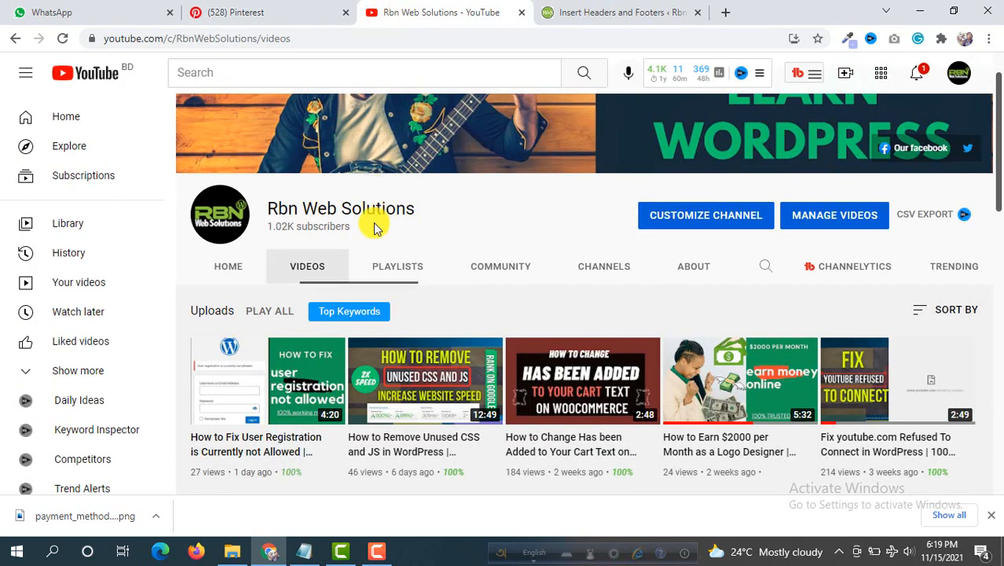